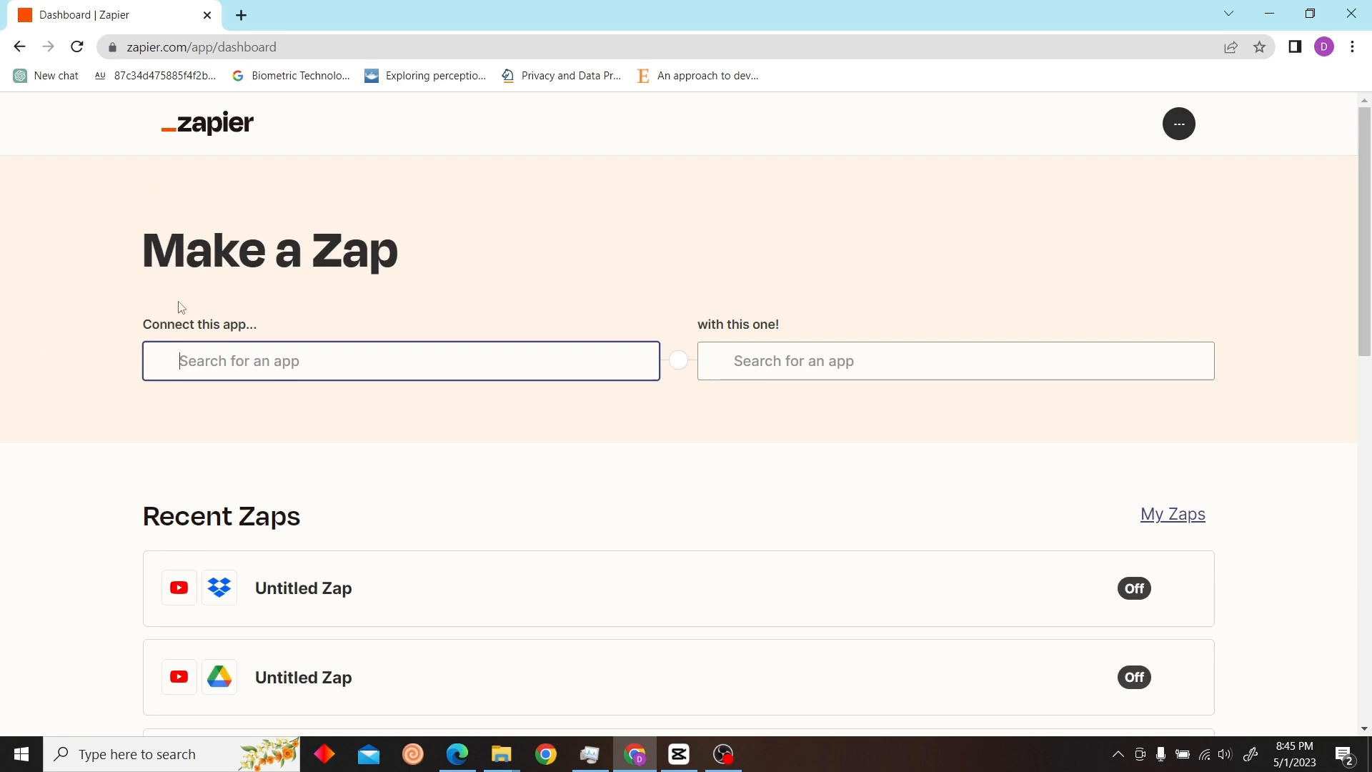
- Set the Zap trigger to YouTube's New Video In Channel and begin the Channel field
{"action": "scroll", "scroll_direction": "down", "scroll_amount": 3}
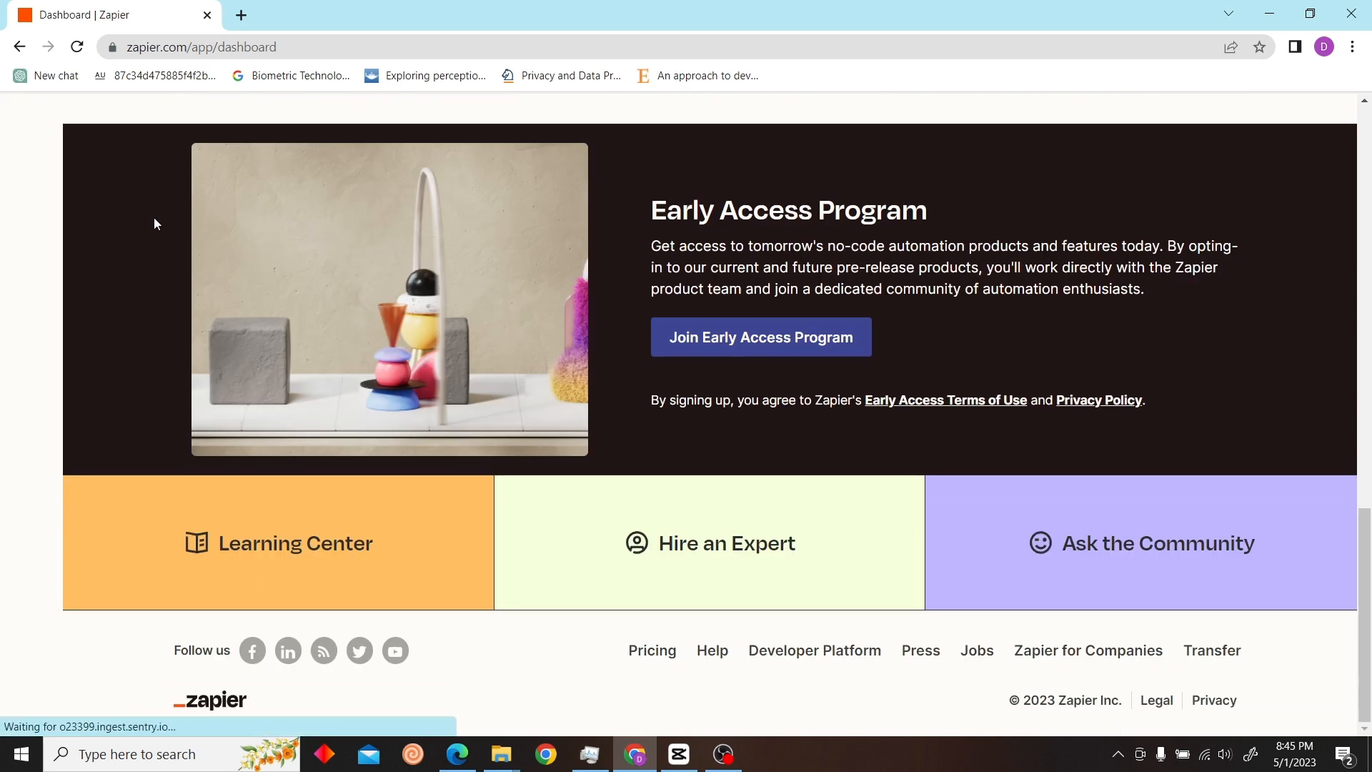
{"action": "scroll", "scroll_direction": "up", "scroll_amount": 3}
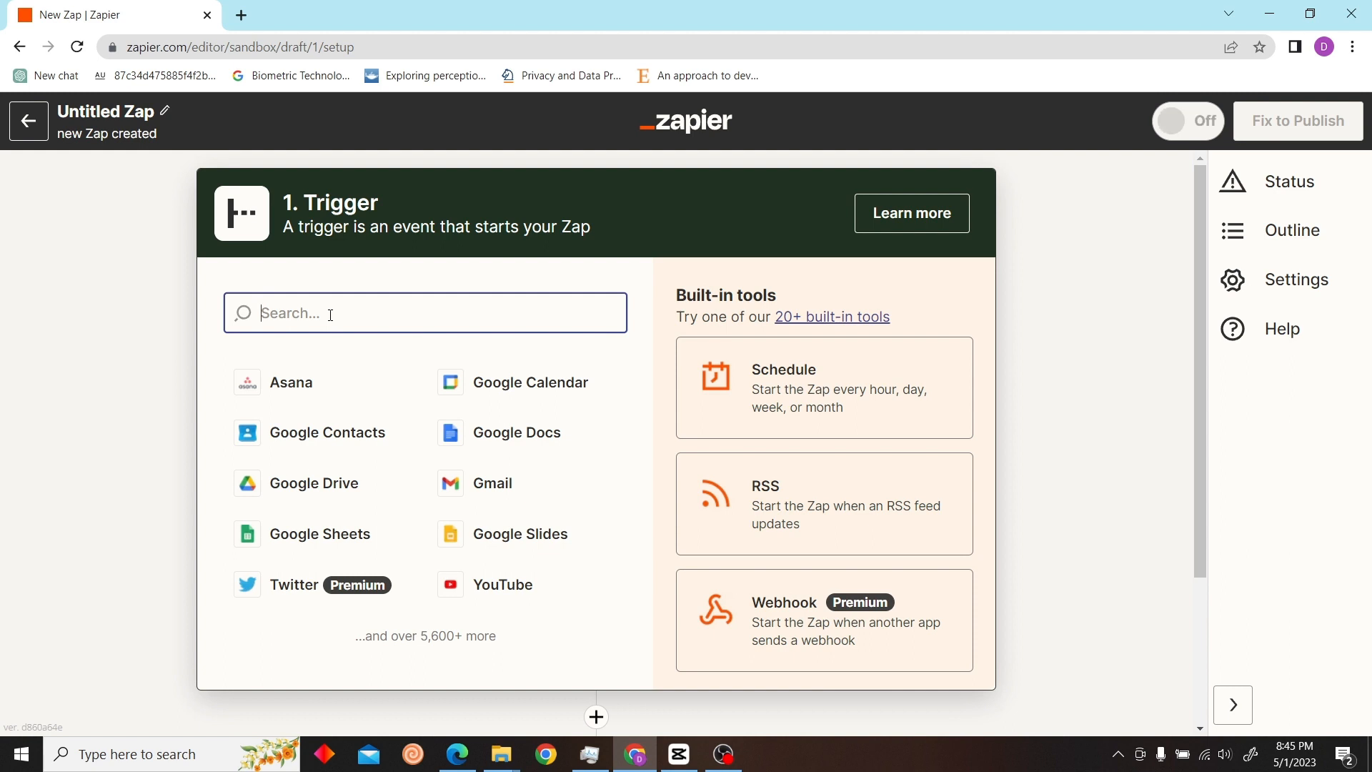
{"action": "type", "text": "youtube"}
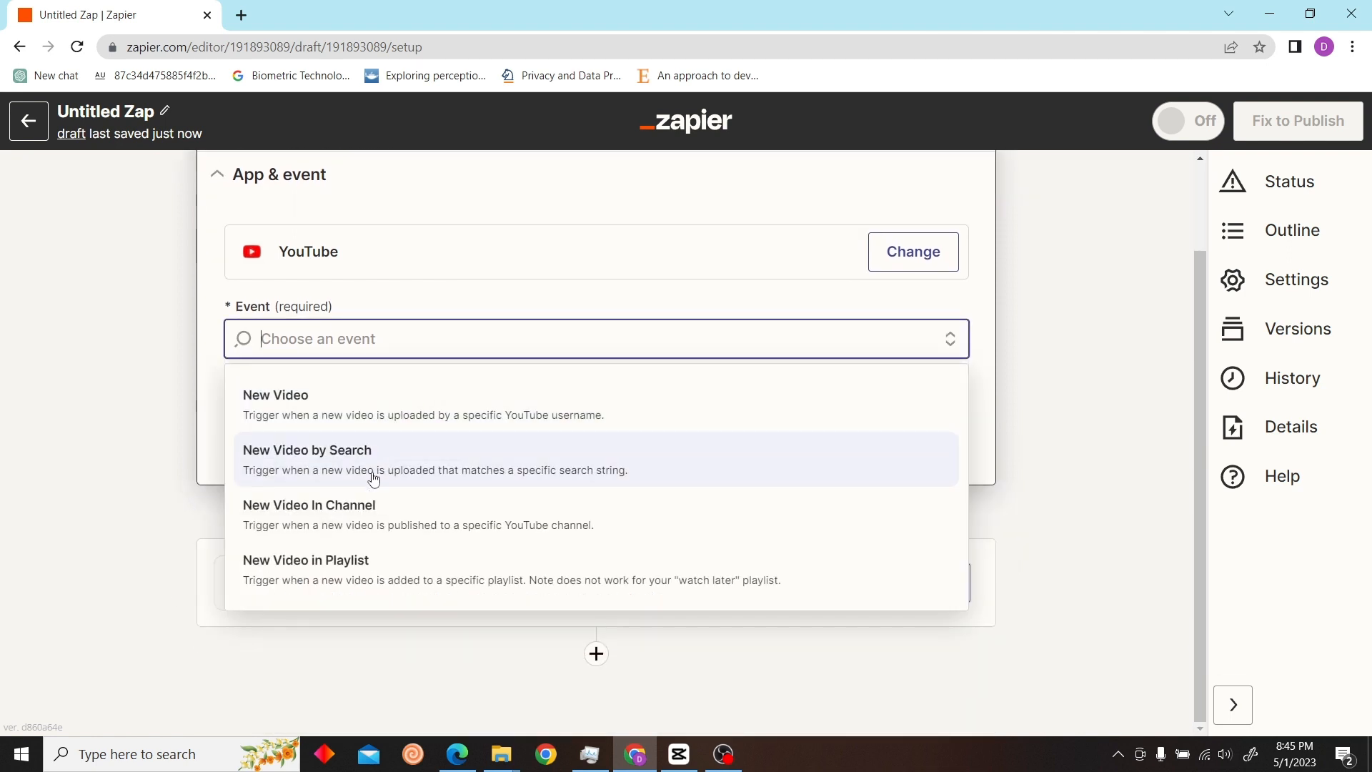
{"action": "left_click", "coordinate": [309, 505]}
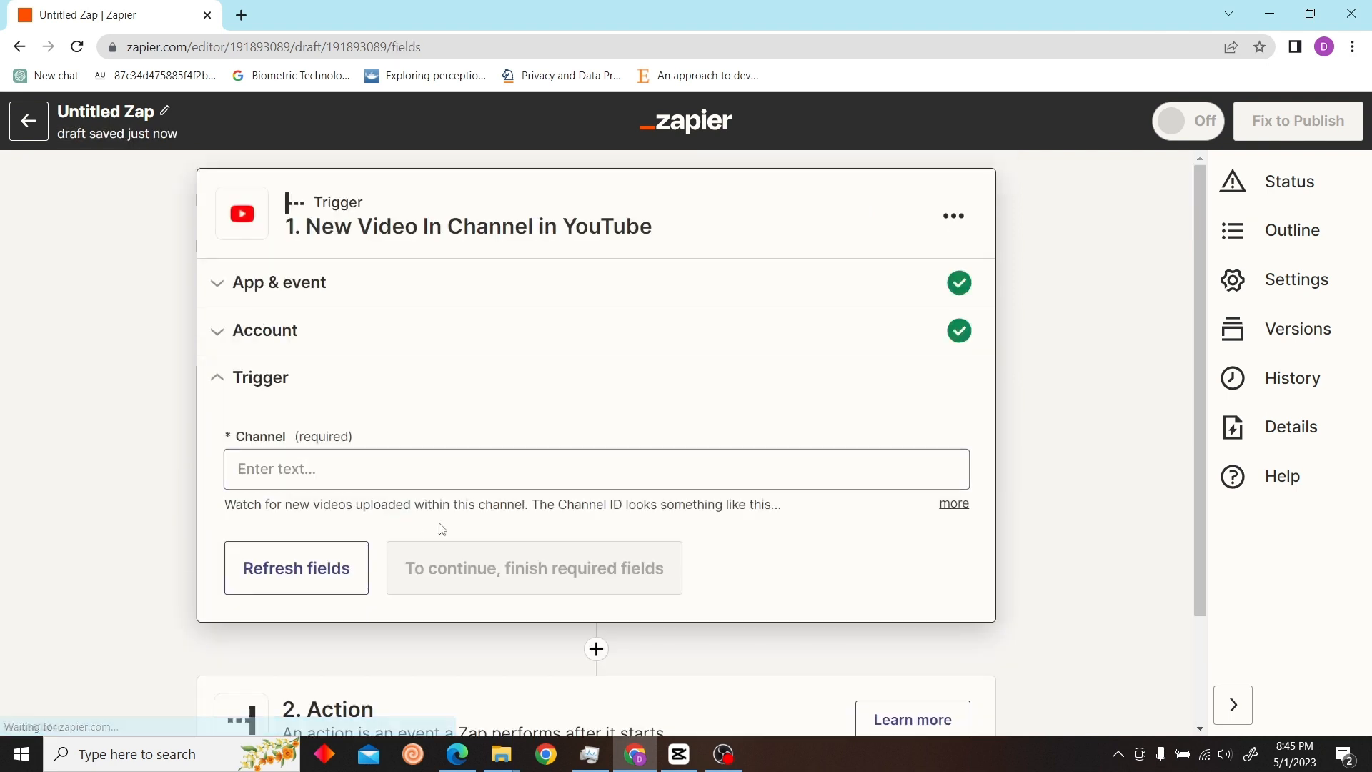
{"action": "left_click", "coordinate": [595, 478]}
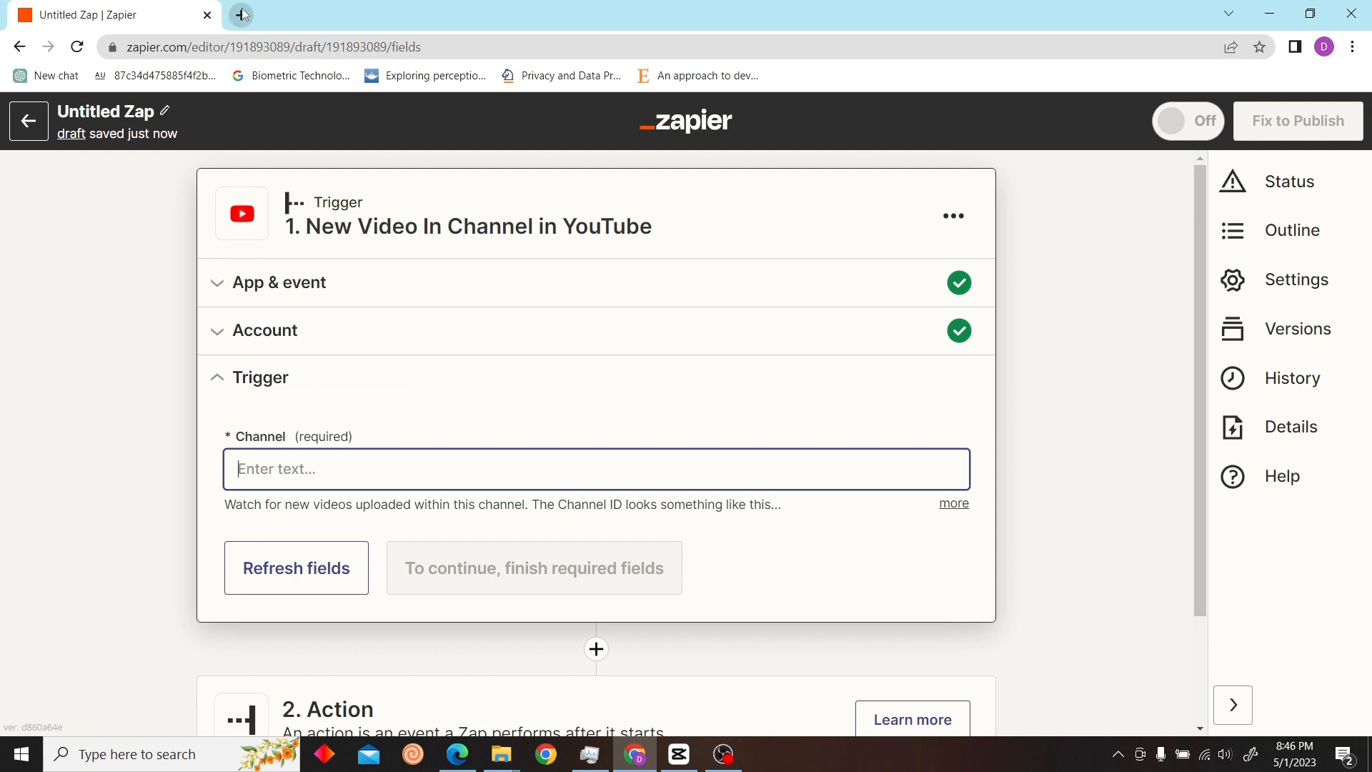
- Paste the YouTube channel ID from the channel page address into the Channel field
{"action": "type", "text": "you"}
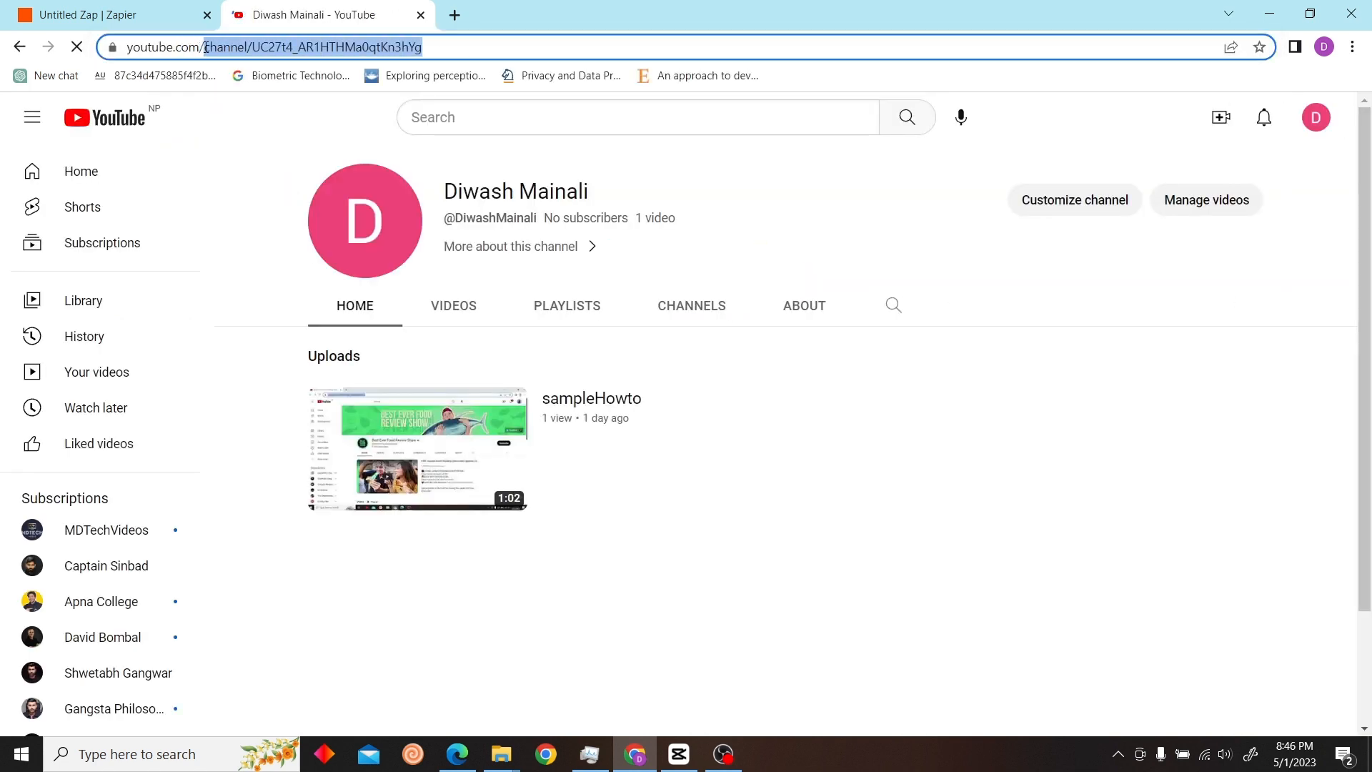
{"action": "left_click", "coordinate": [92, 14]}
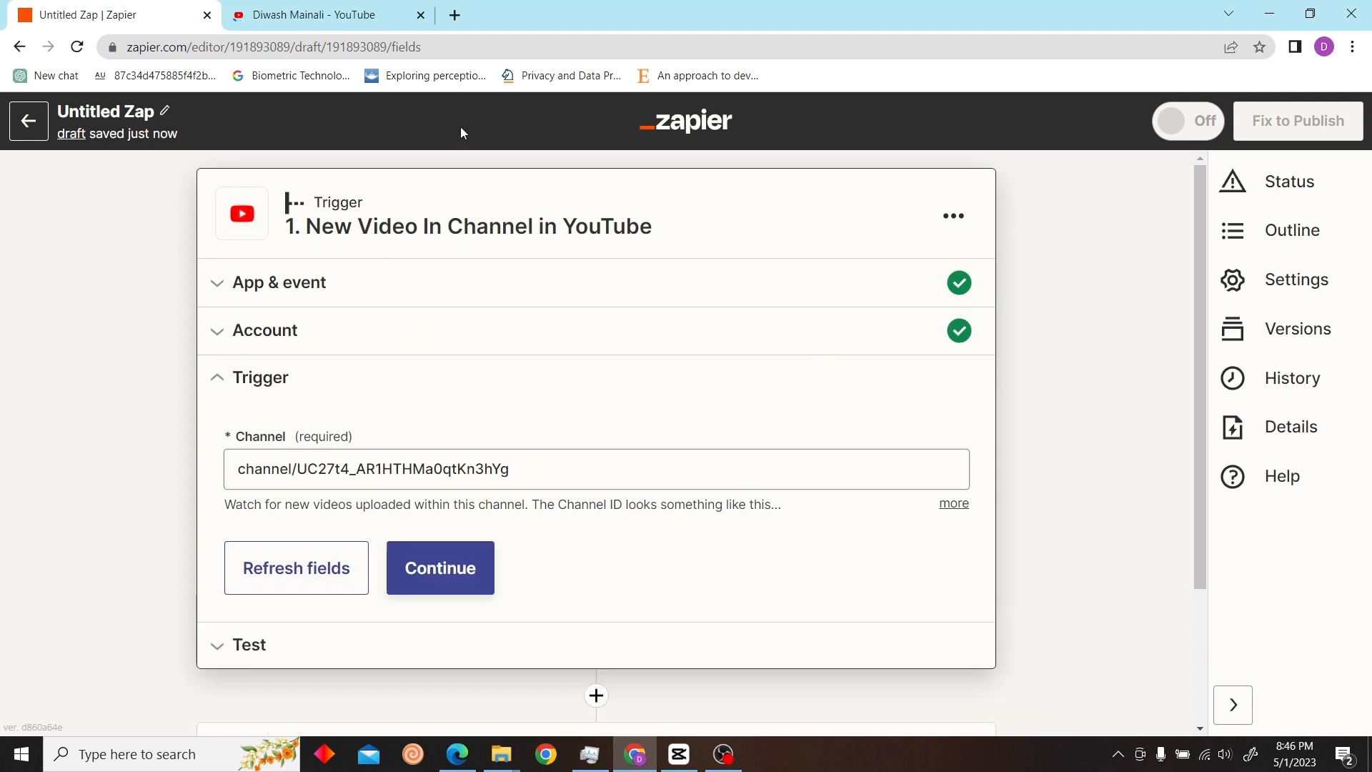
{"action": "left_click", "coordinate": [441, 568]}
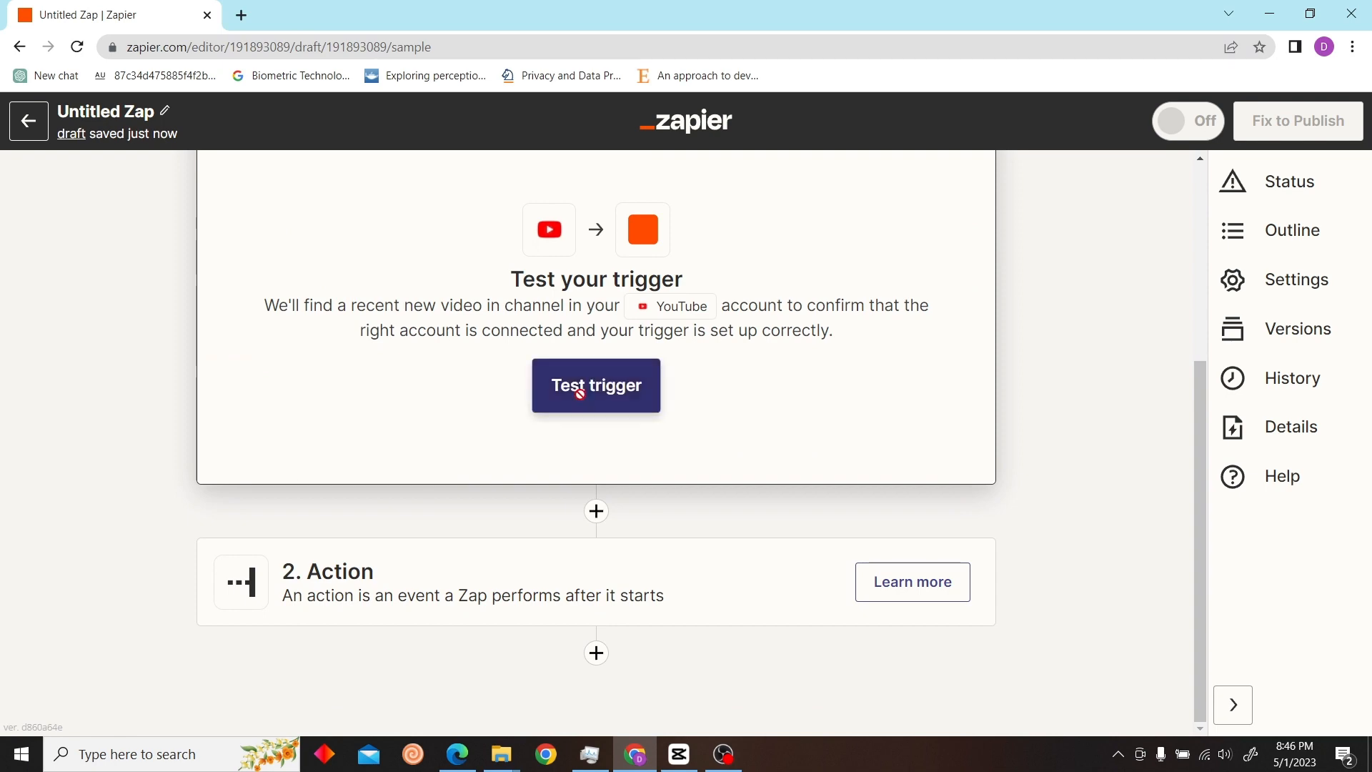
- Test the YouTube trigger, then add a Dropbox action with the Create Text File event
{"action": "left_click", "coordinate": [596, 385]}
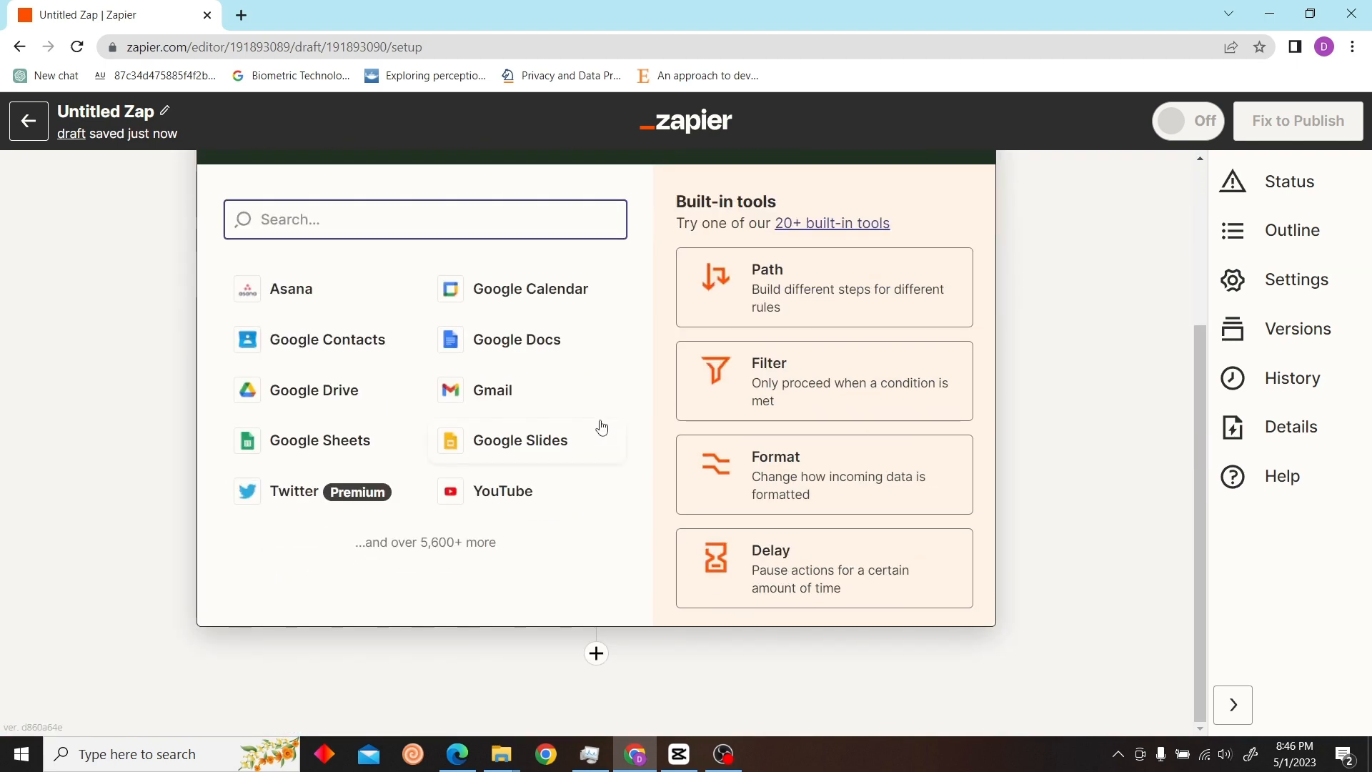
{"action": "type", "text": "drop"}
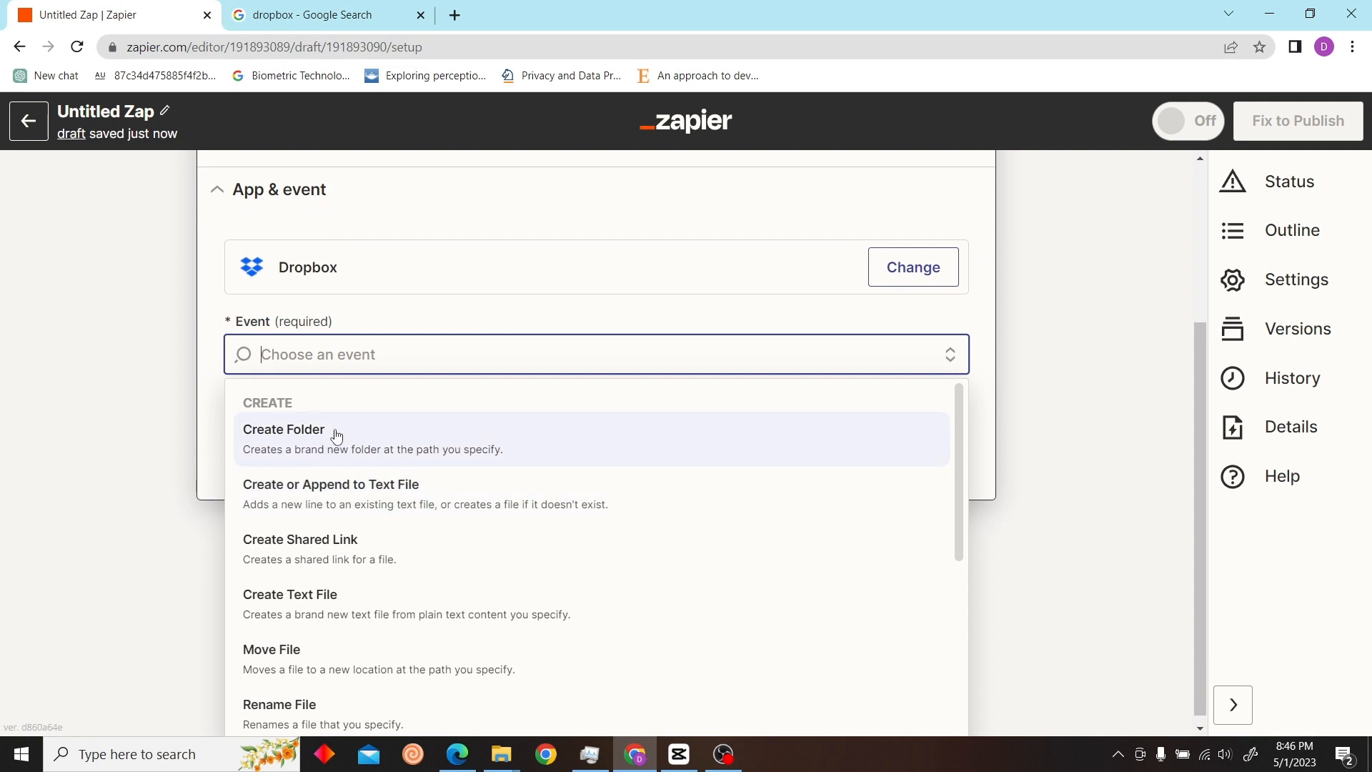
{"action": "mouse_move", "coordinate": [330, 465]}
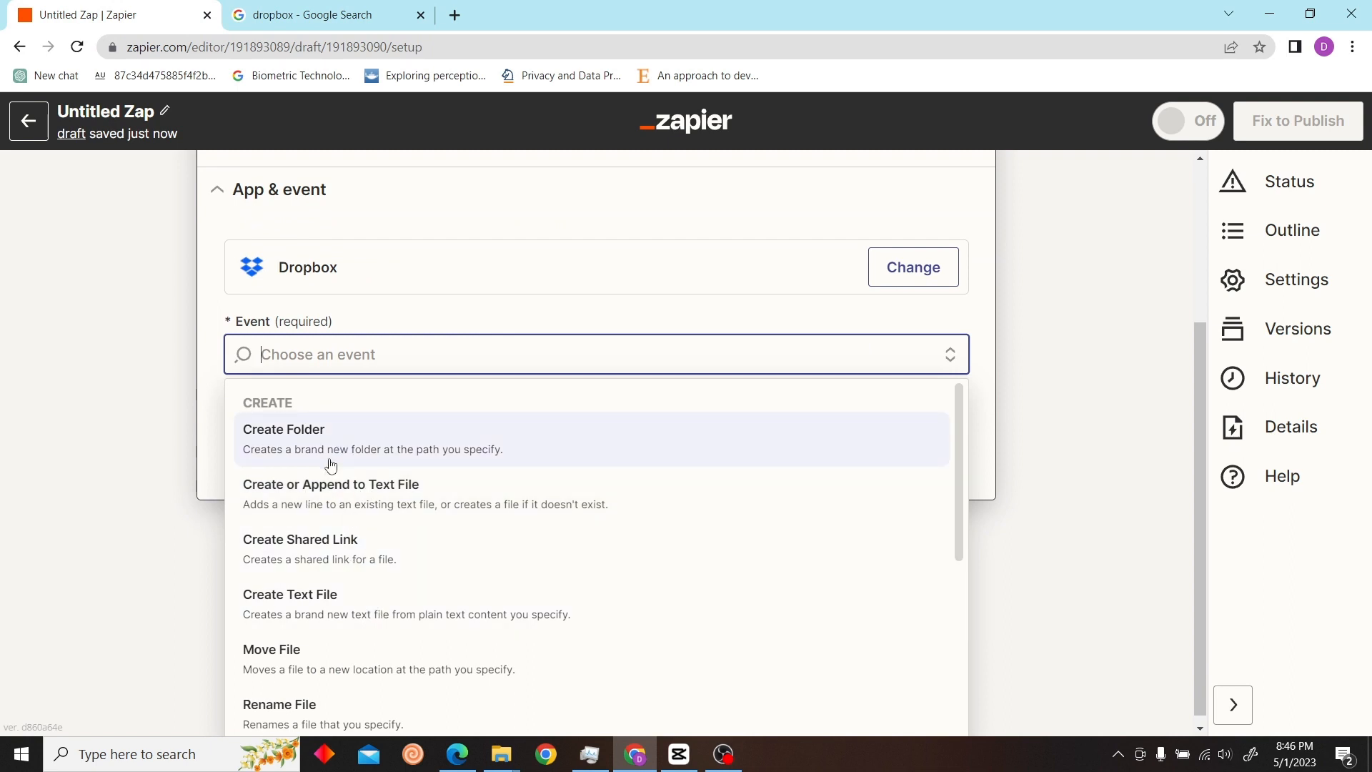
{"action": "left_click", "coordinate": [289, 595]}
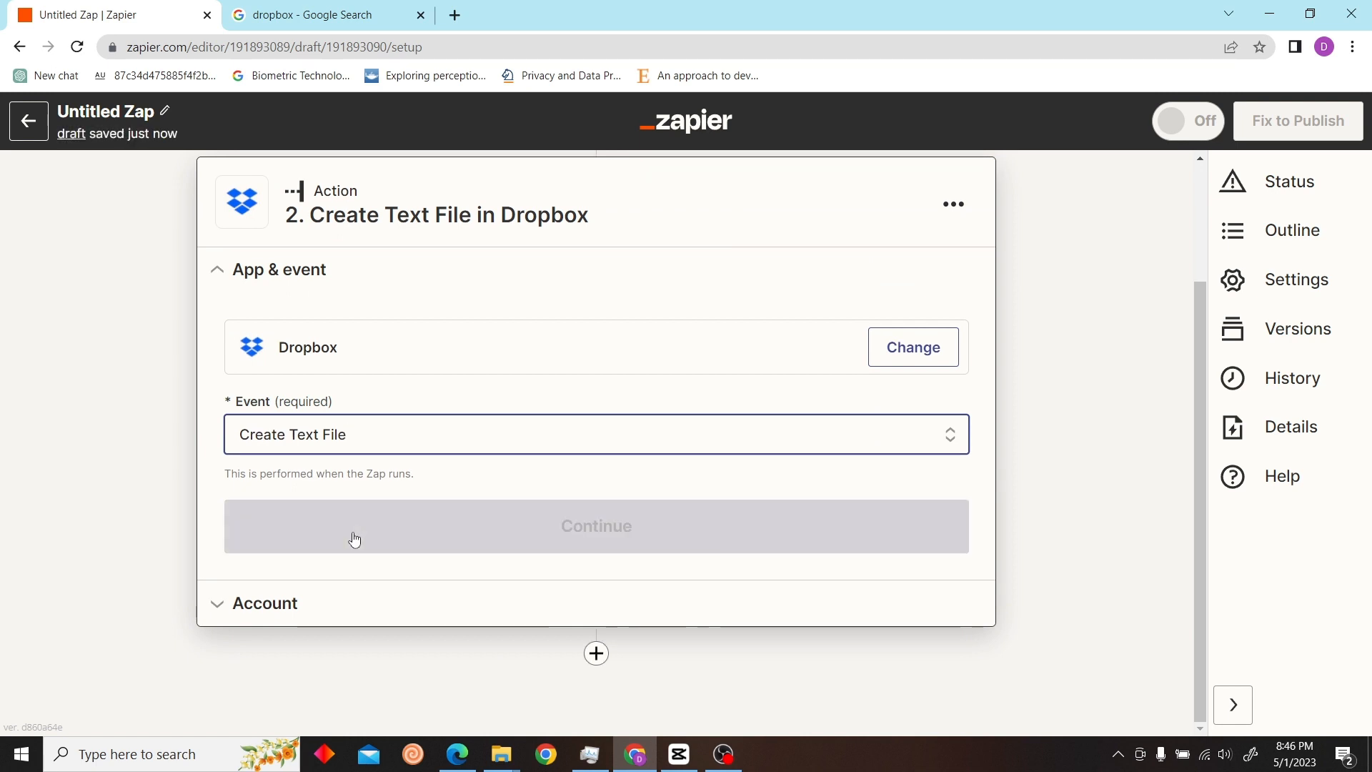
- Sign in to Dropbox and allow Zapier access to connect the account
{"action": "left_click", "coordinate": [596, 526]}
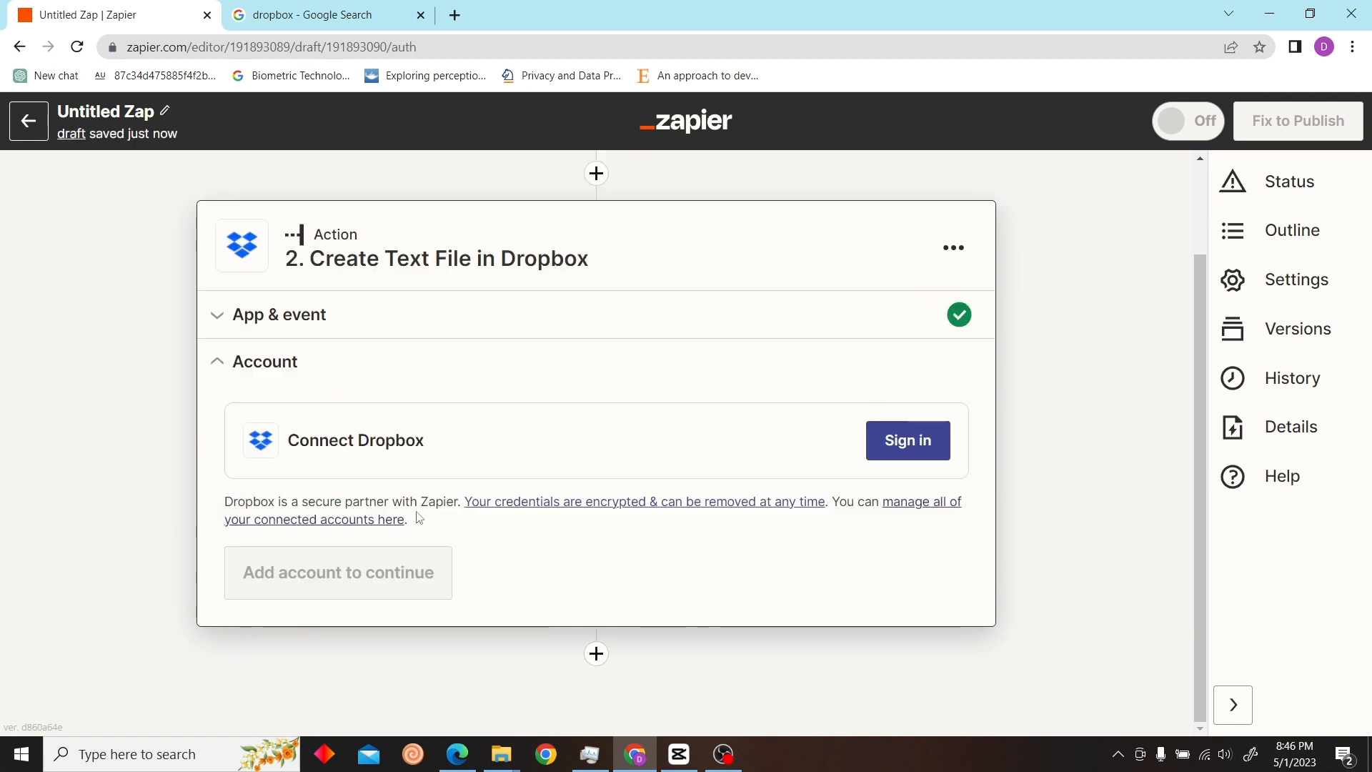
{"action": "left_click", "coordinate": [907, 440]}
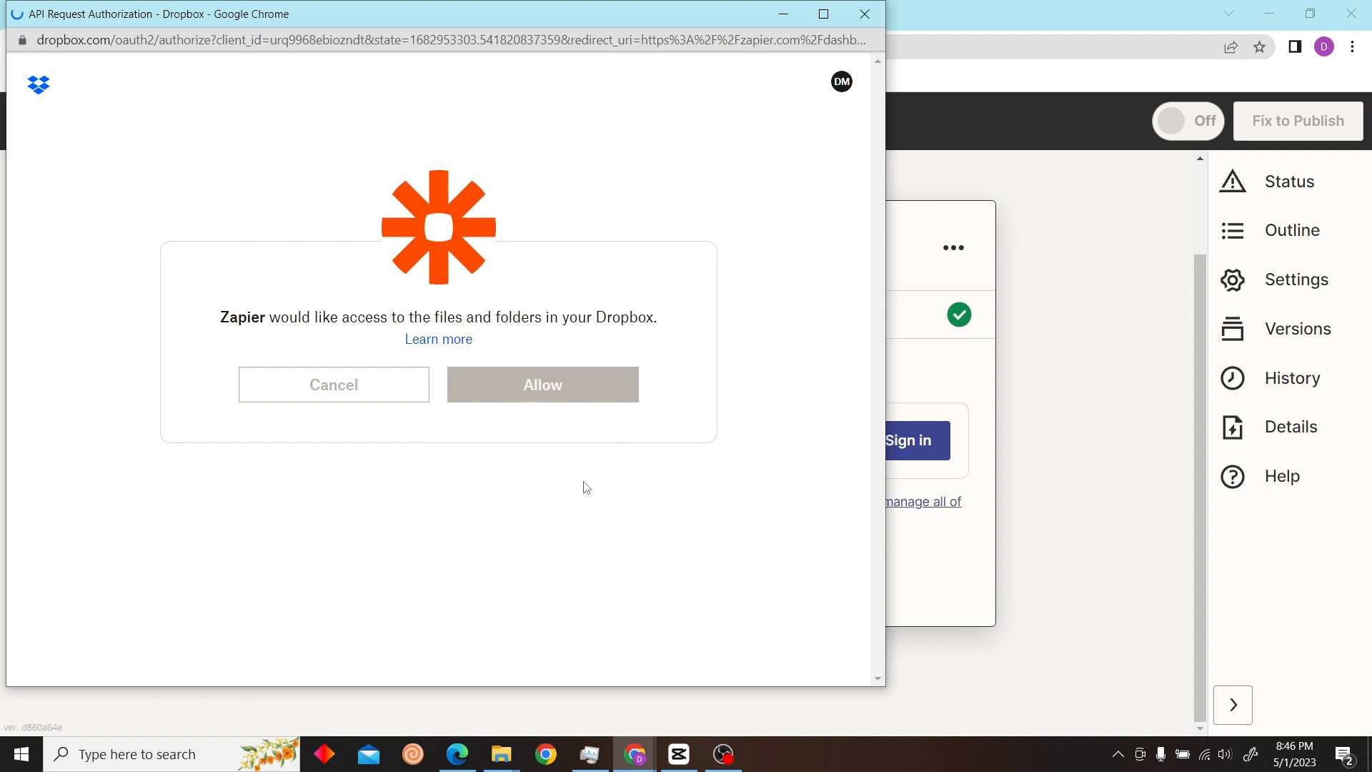
{"action": "left_click", "coordinate": [542, 384]}
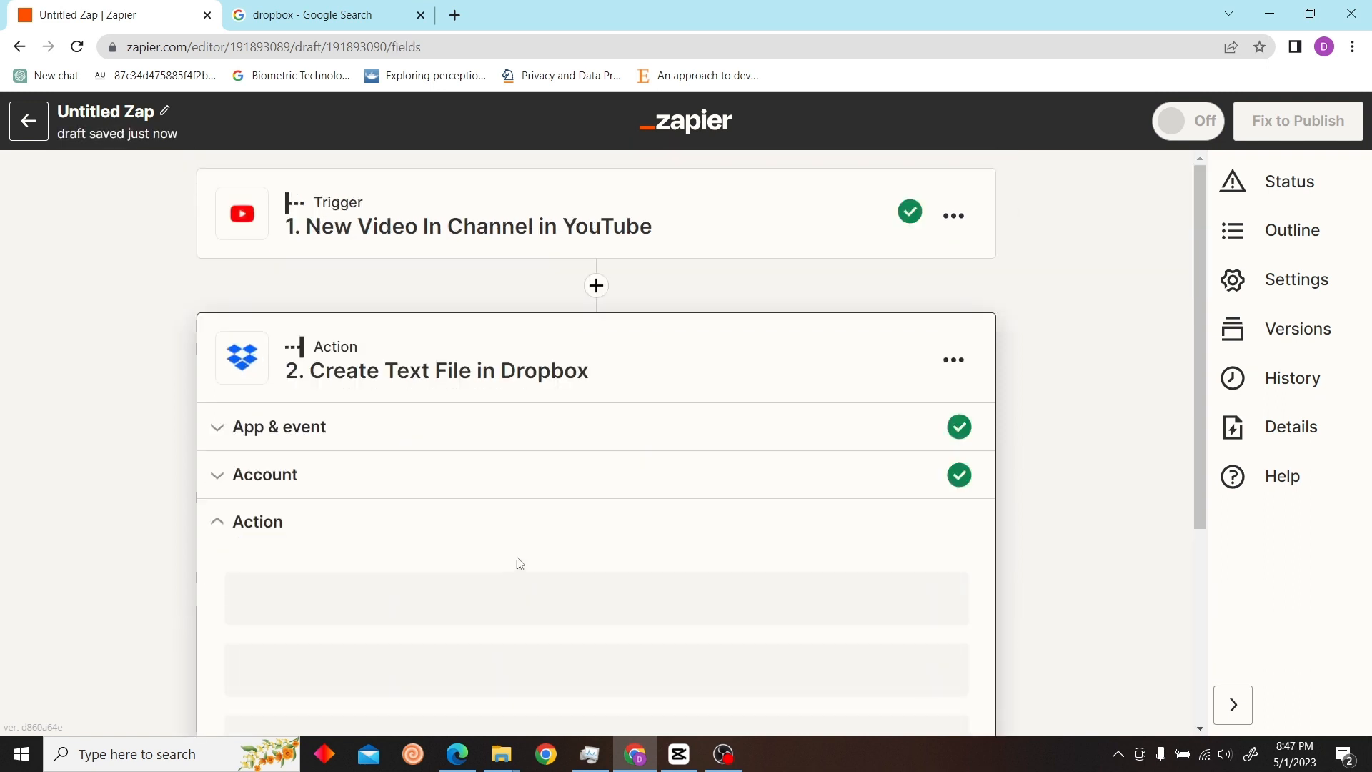
- Change the Dropbox action event to Create Folder
{"action": "scroll", "scroll_direction": "down", "scroll_amount": 3}
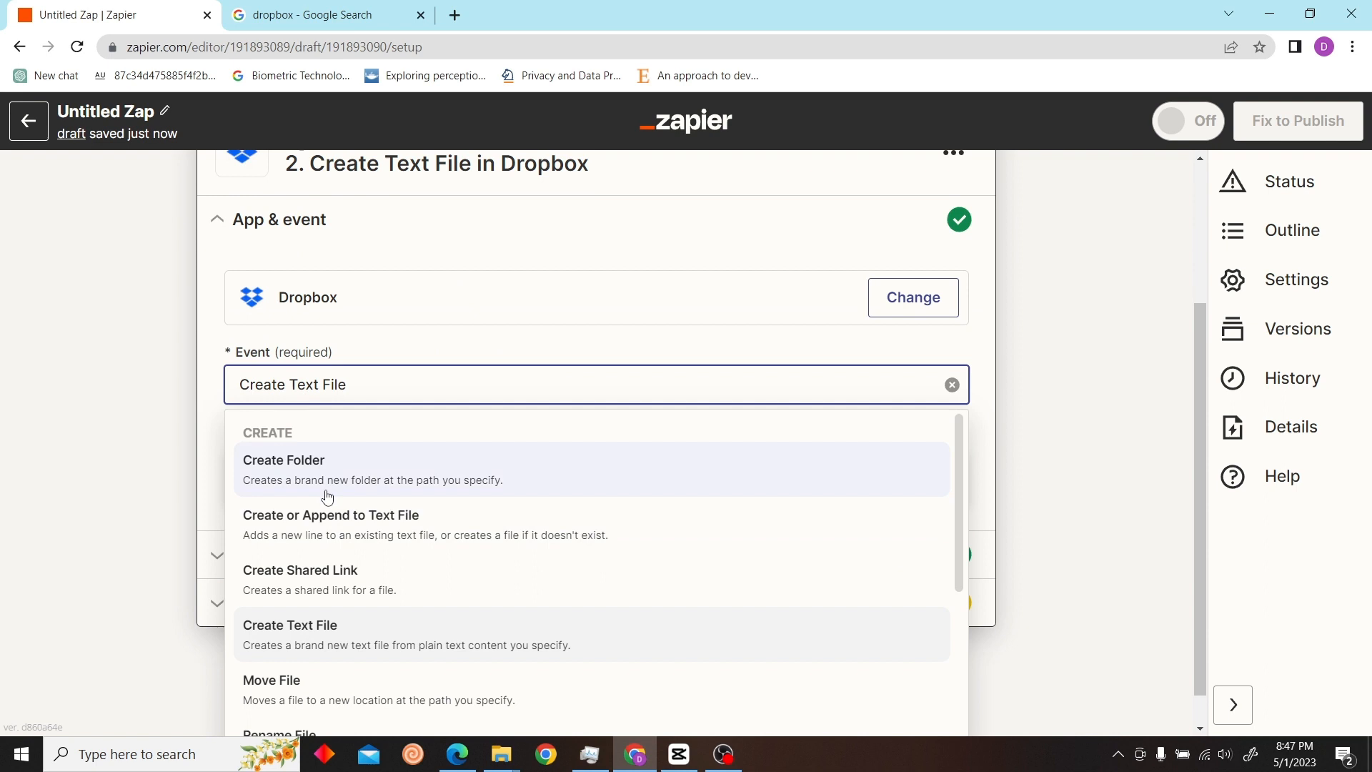
{"action": "left_click", "coordinate": [284, 460]}
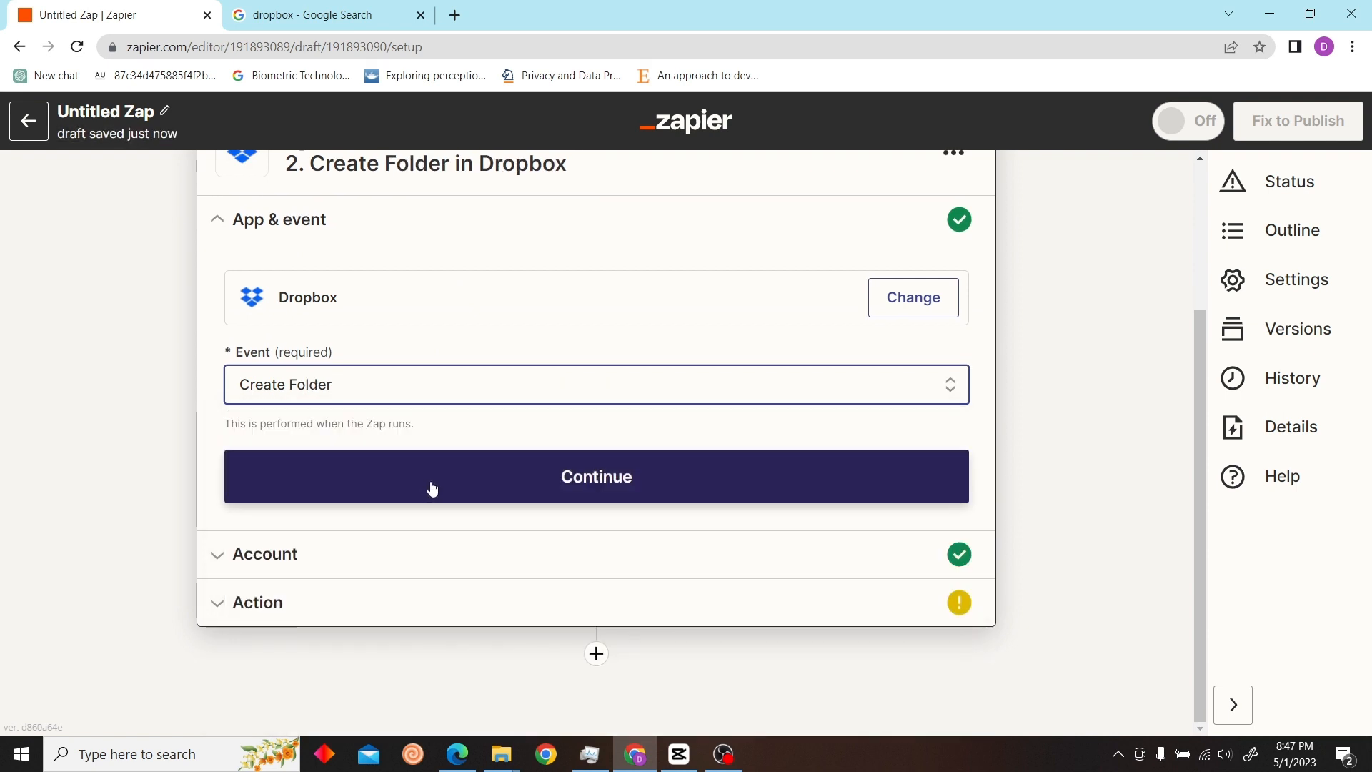
{"action": "left_click", "coordinate": [596, 476]}
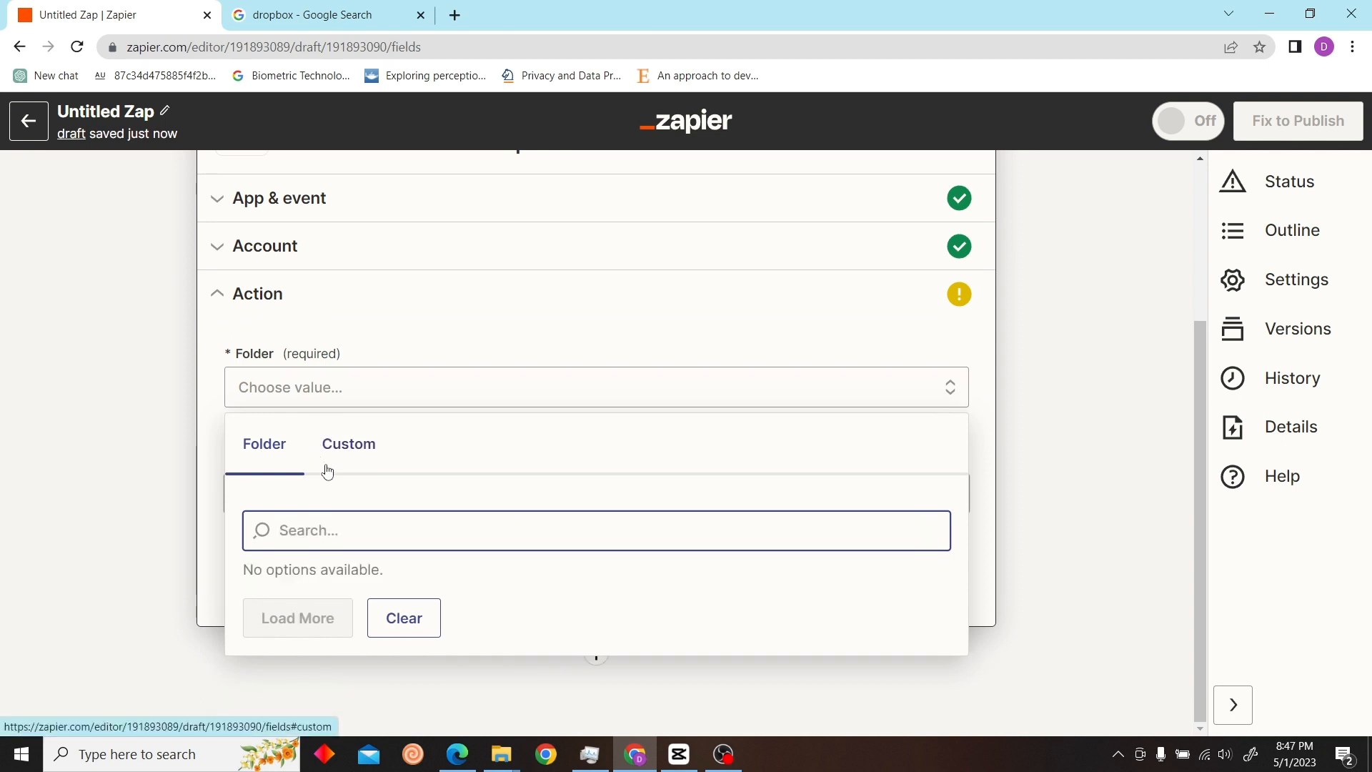
- Set the parent folder to the video Title and the folder name to 'NEW VIDEOS'
{"action": "left_click", "coordinate": [348, 444]}
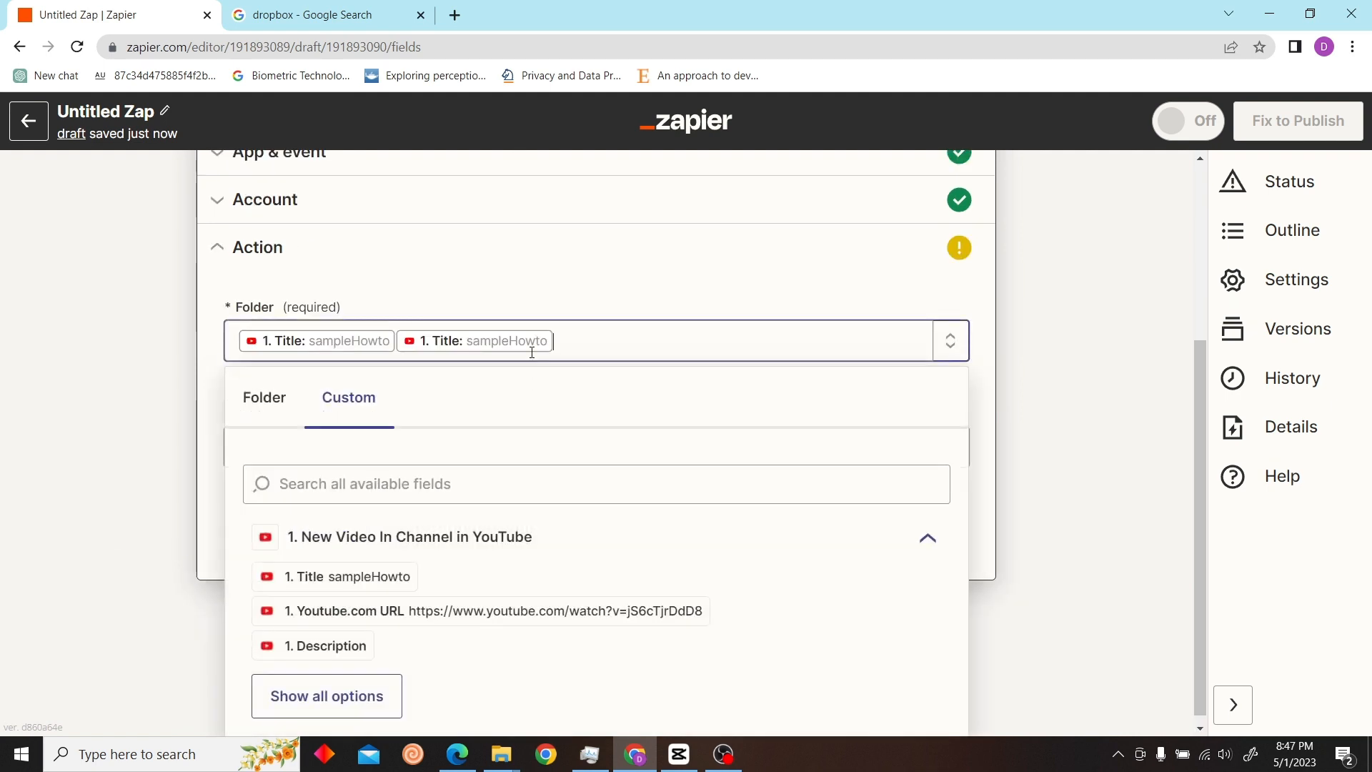
{"action": "left_click", "coordinate": [476, 340]}
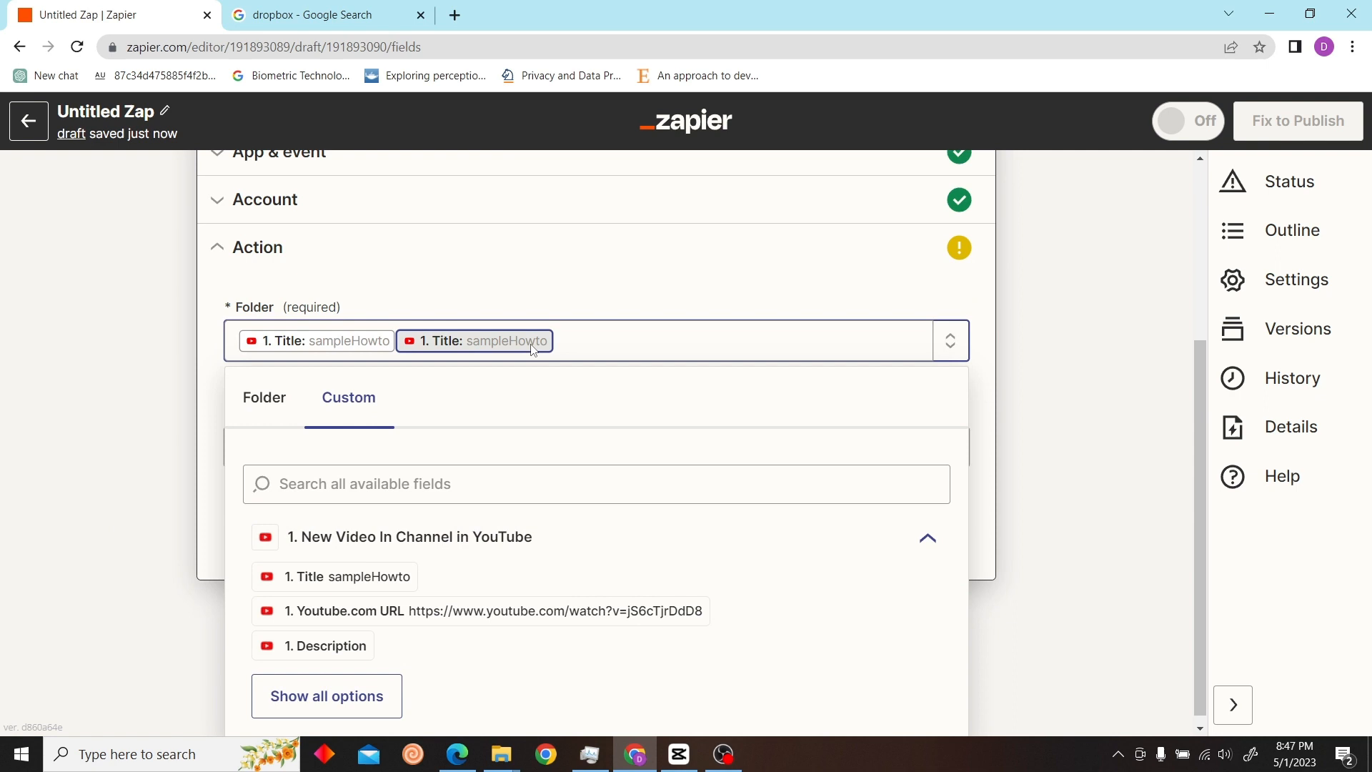
{"action": "left_click", "coordinate": [474, 341]}
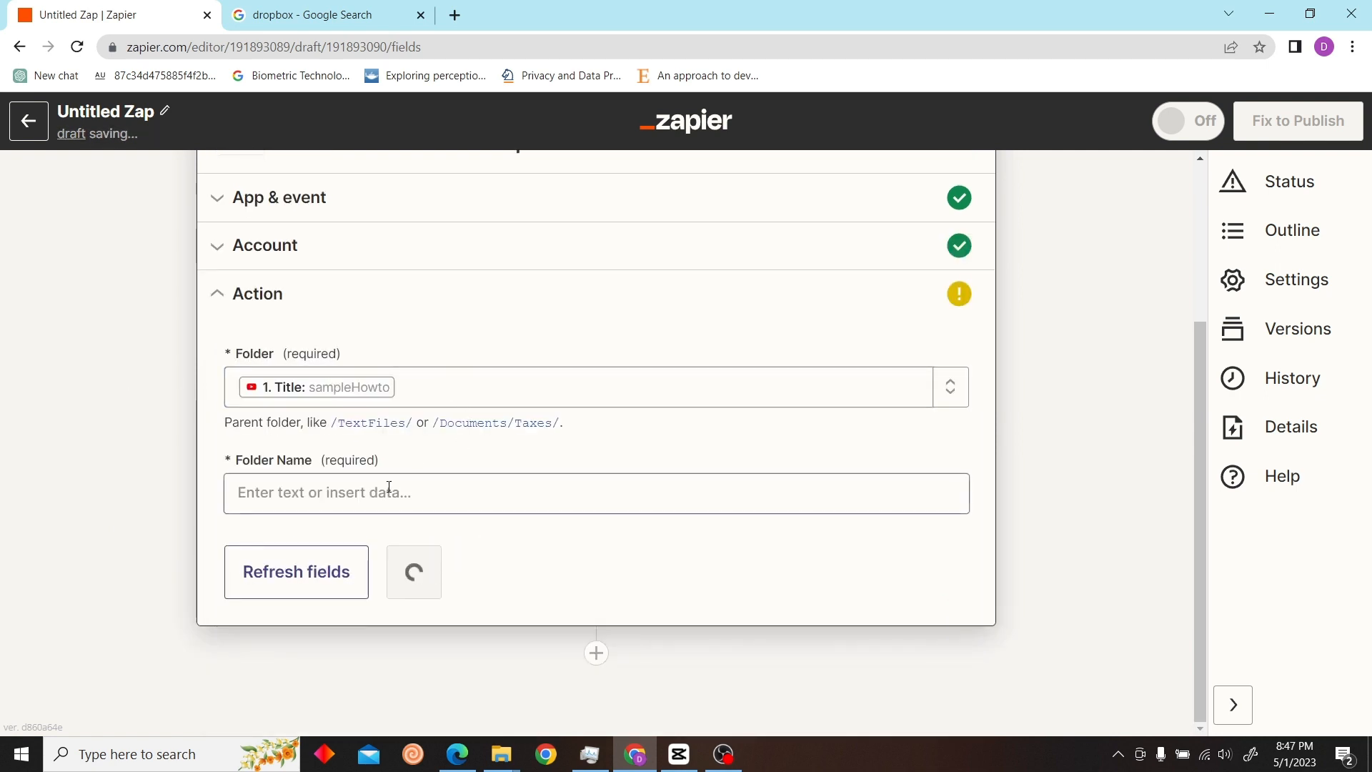
{"action": "type", "text": "NEW"}
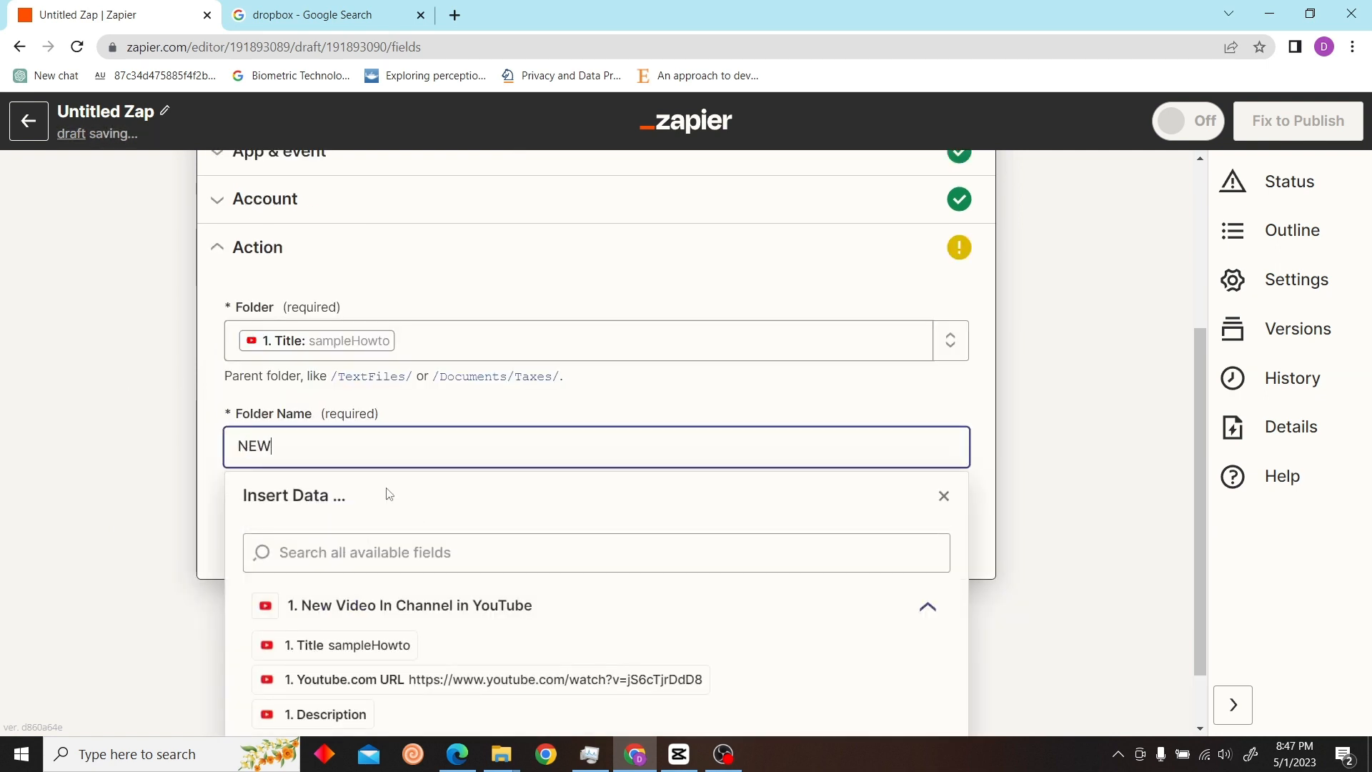
{"action": "type", "text": "VIDEOS"}
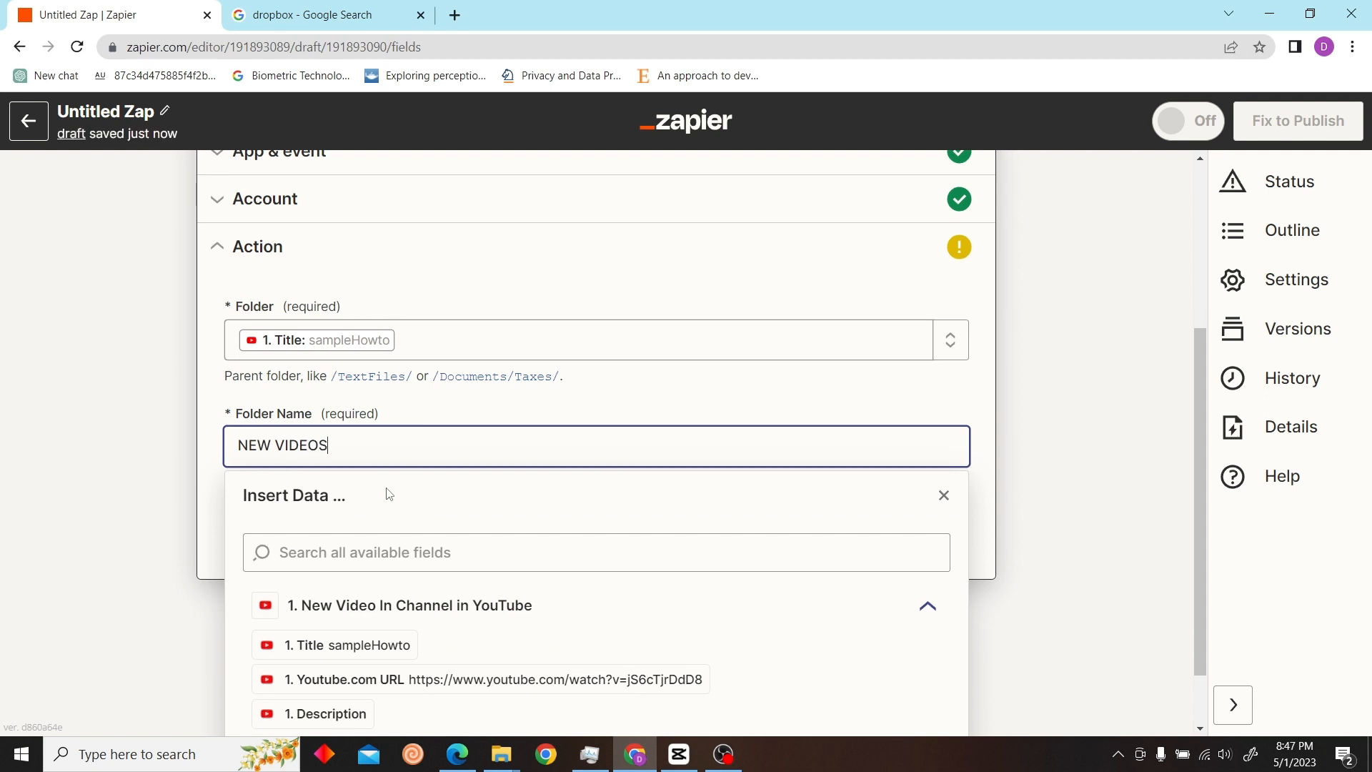
{"action": "left_click", "coordinate": [943, 495]}
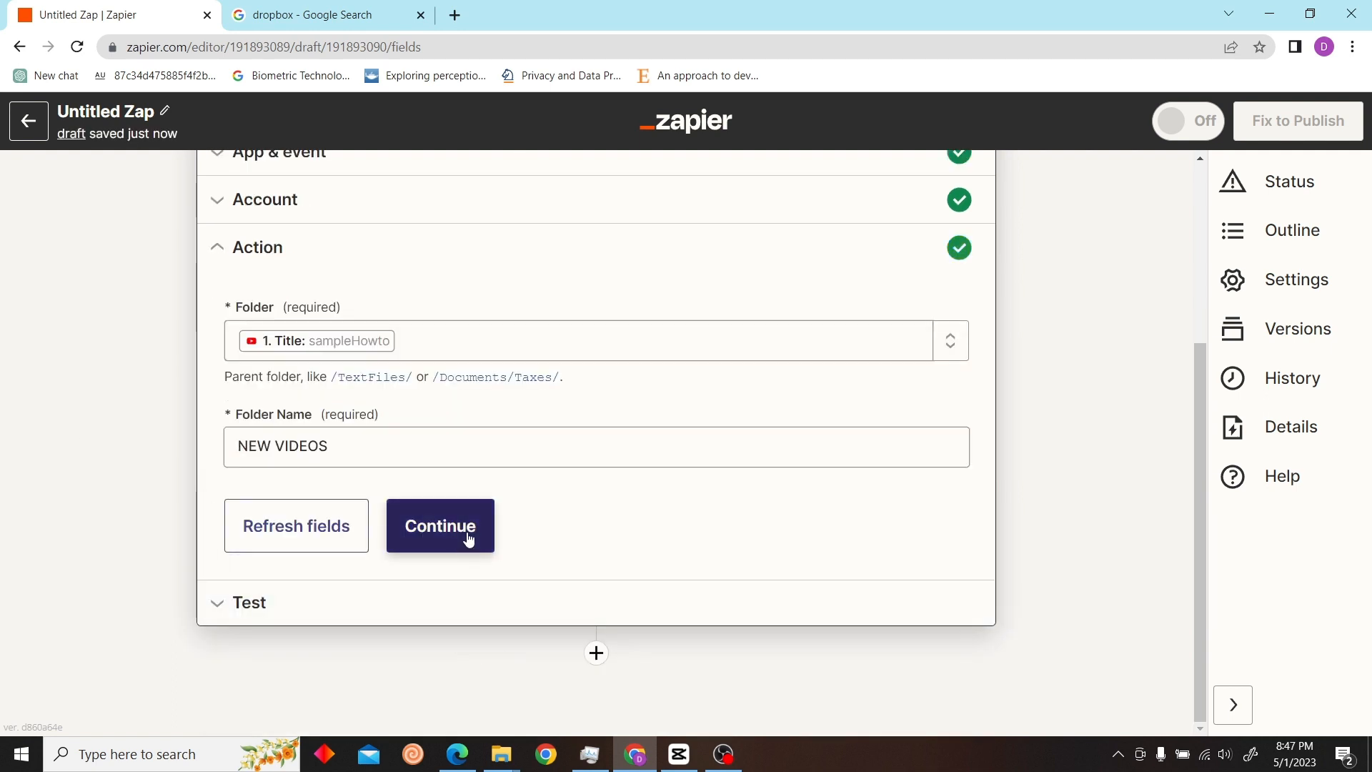
- Run the Dropbox action test to create the folder, then close the step
{"action": "left_click", "coordinate": [440, 525]}
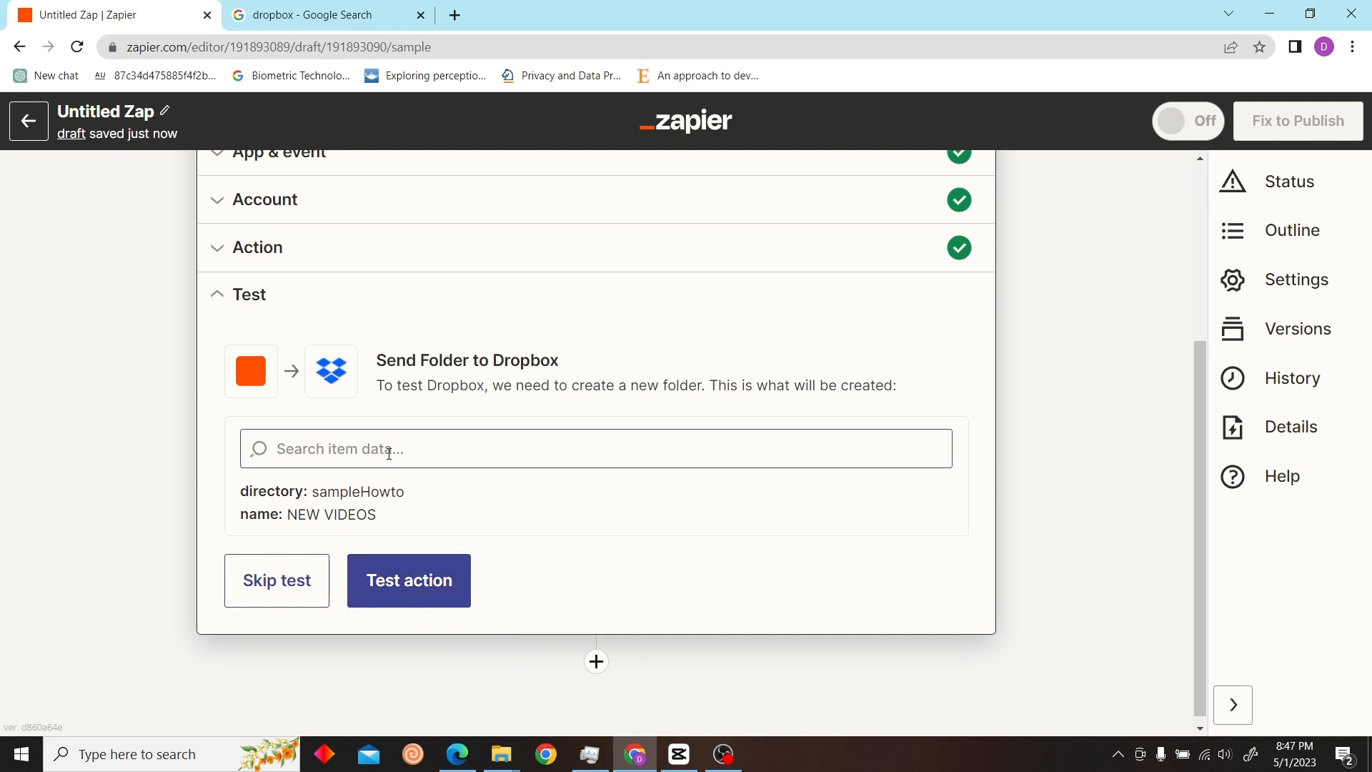
{"action": "mouse_move", "coordinate": [418, 590]}
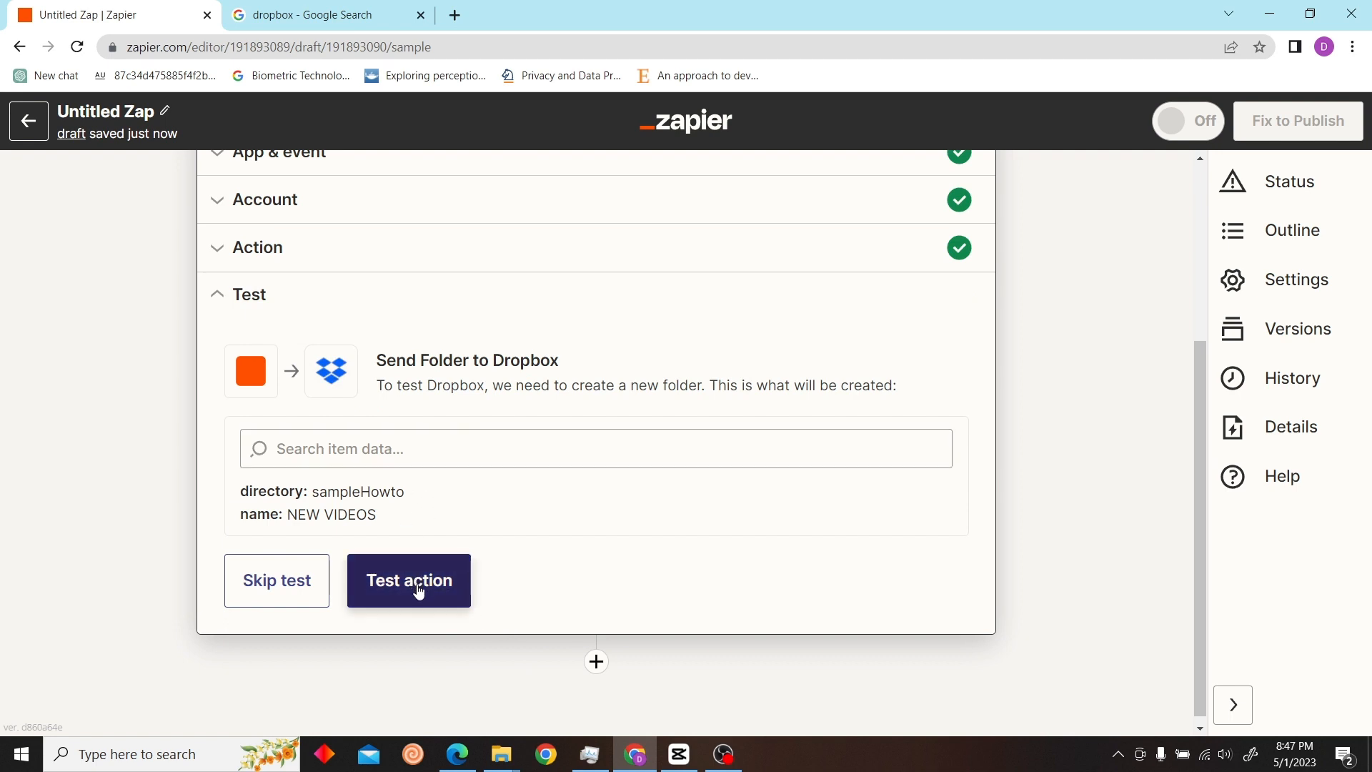
{"action": "left_click", "coordinate": [408, 580]}
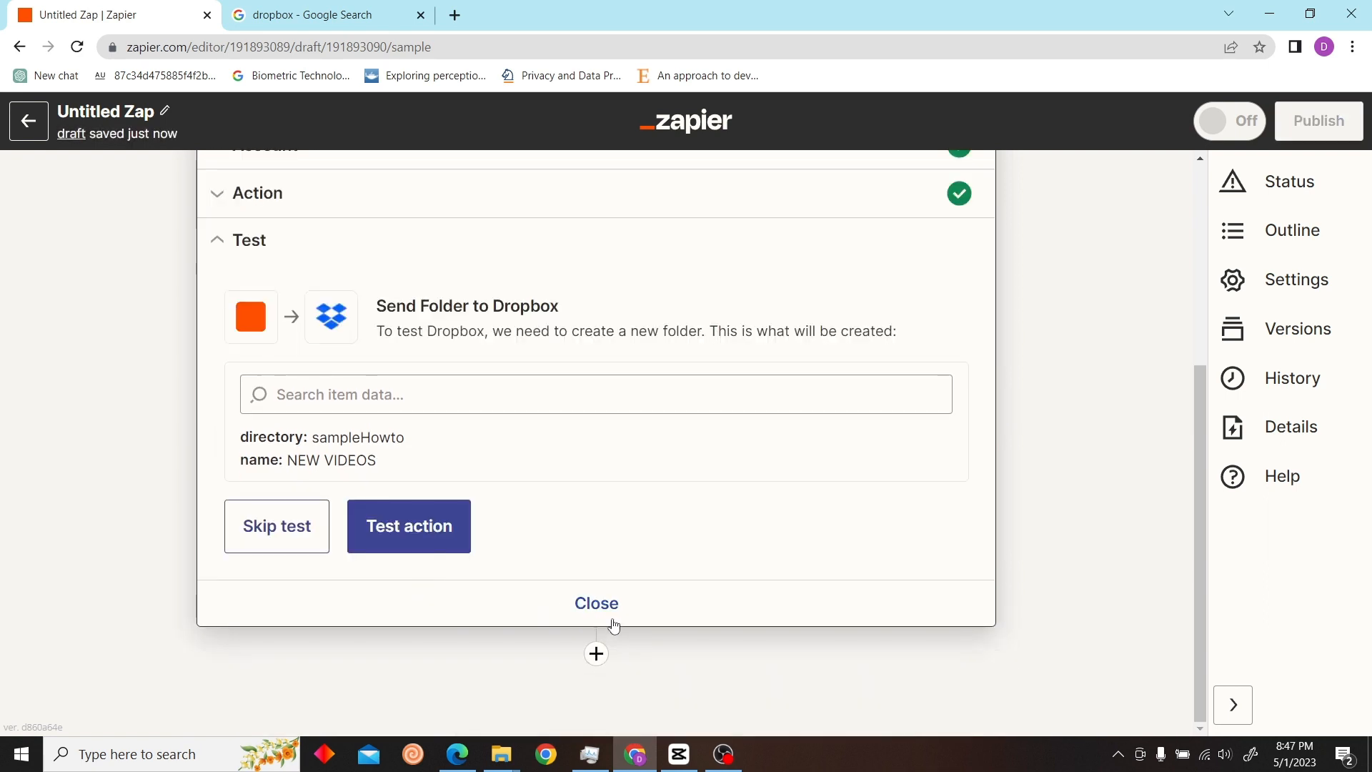
{"action": "left_click", "coordinate": [408, 526]}
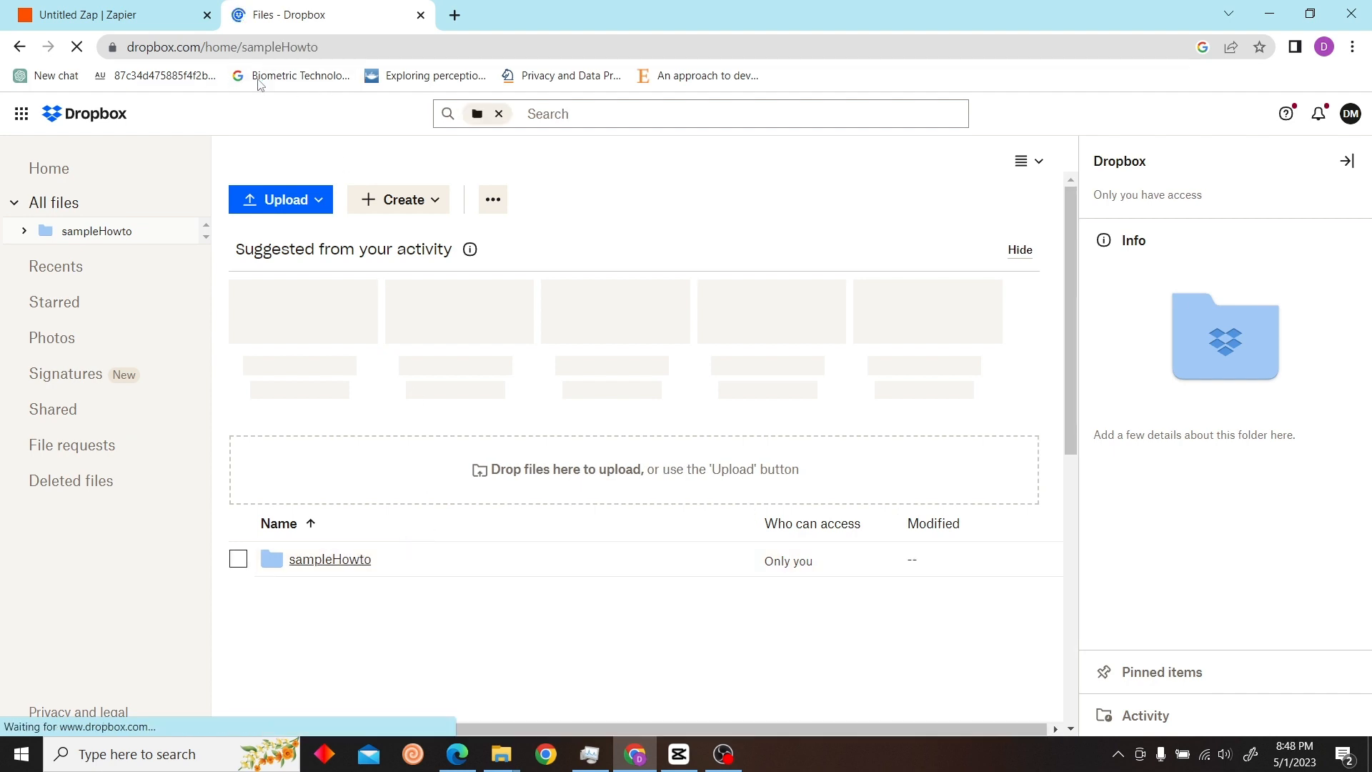
- Open the sampleHowto folder in Dropbox's All files
{"action": "left_click", "coordinate": [329, 559]}
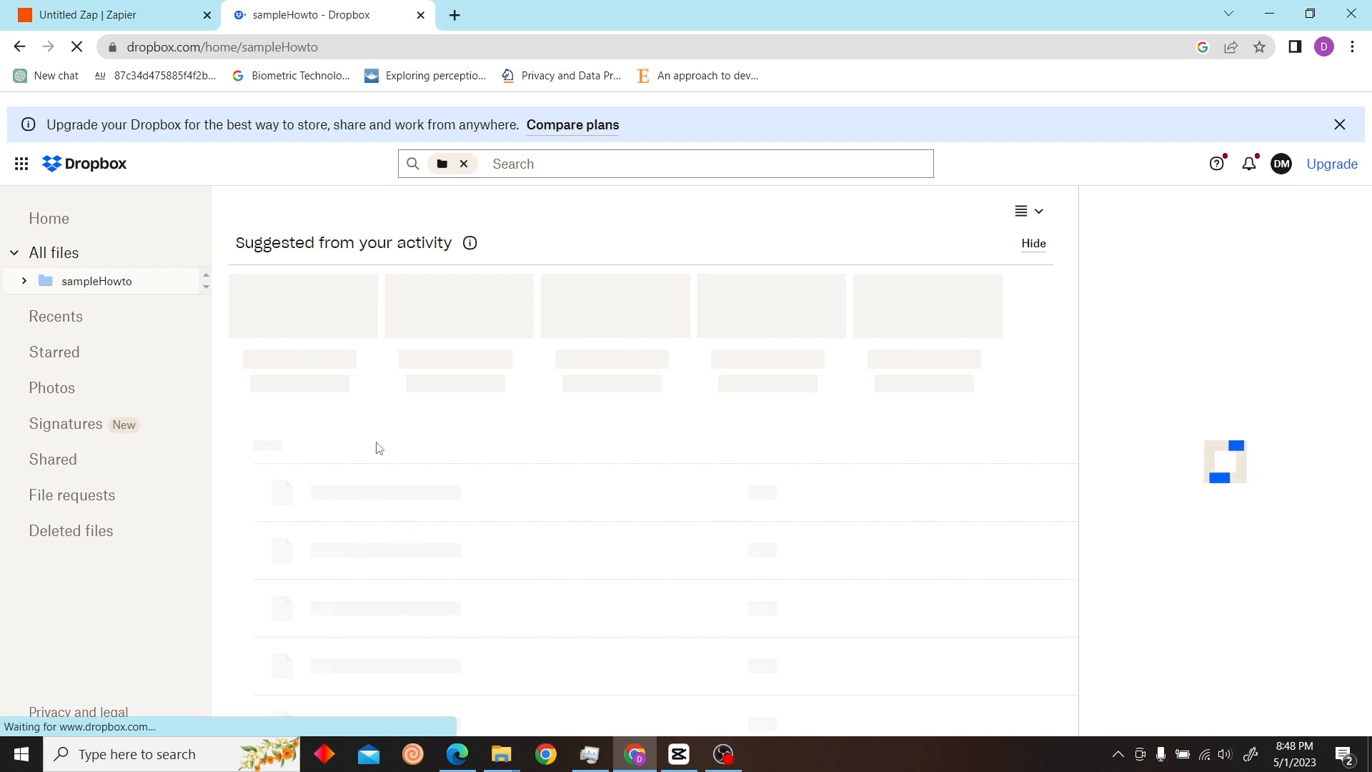